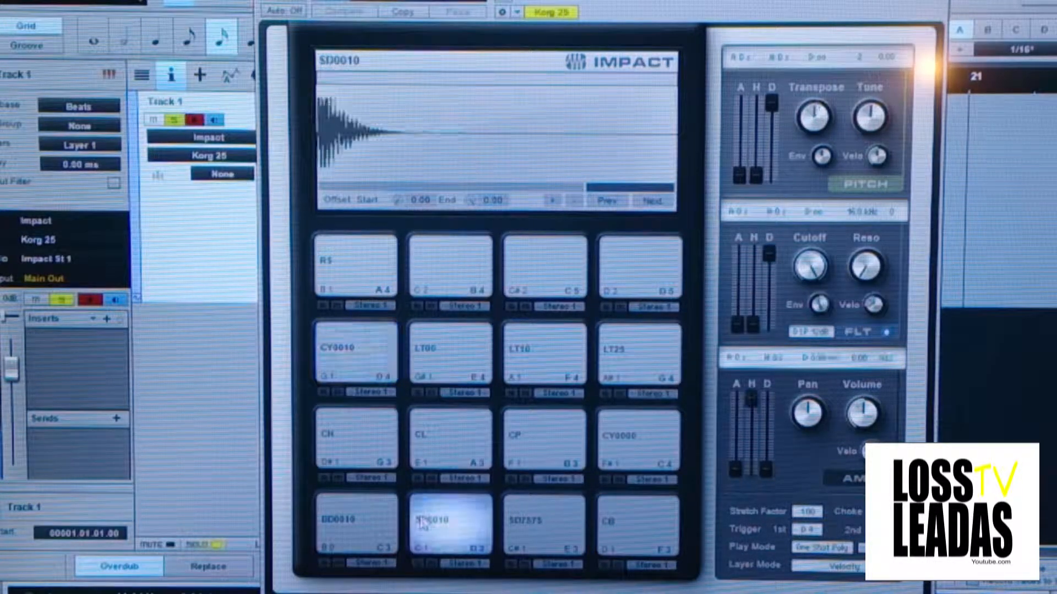
Assign a drum pad's output selector to its own Stereo output in Impact.
{"action": "left_click", "coordinate": [637, 524]}
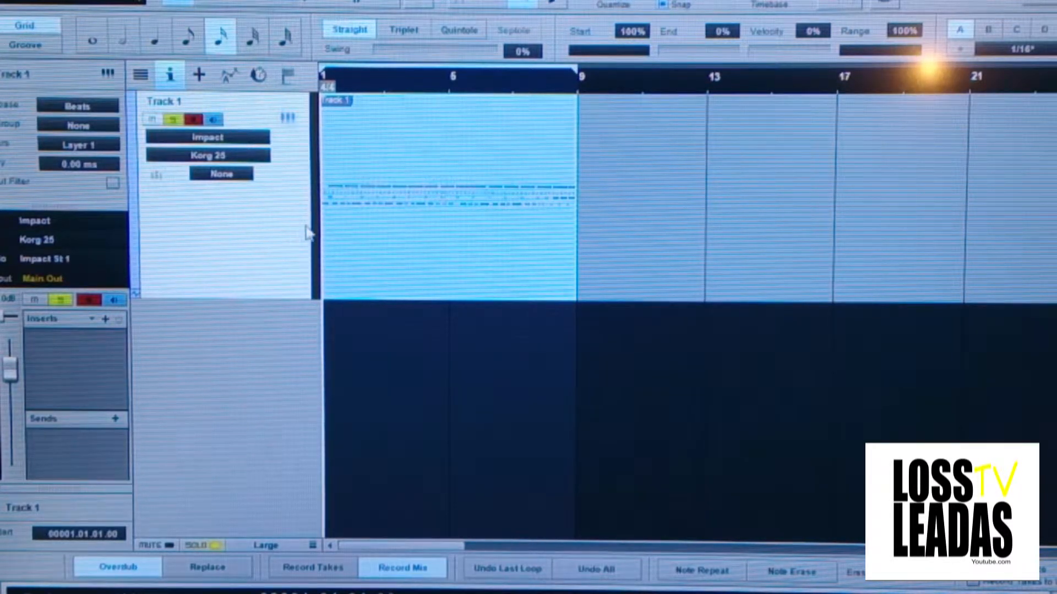
{"action": "mouse_move", "coordinate": [295, 126]}
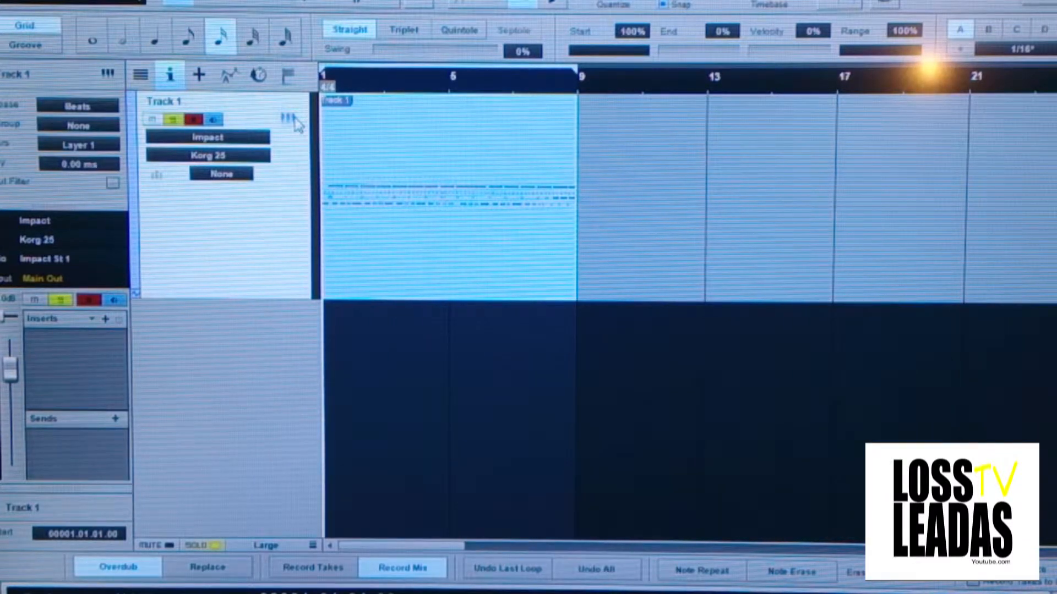